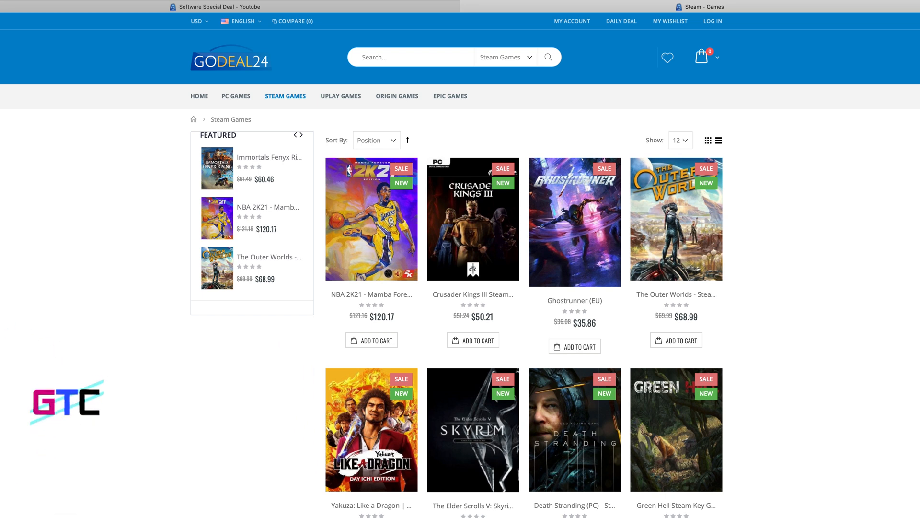
Switch from the Steam Games page to the Software Special Deal tab with Windows 10 and Office keys.
{"action": "left_click", "coordinate": [216, 7]}
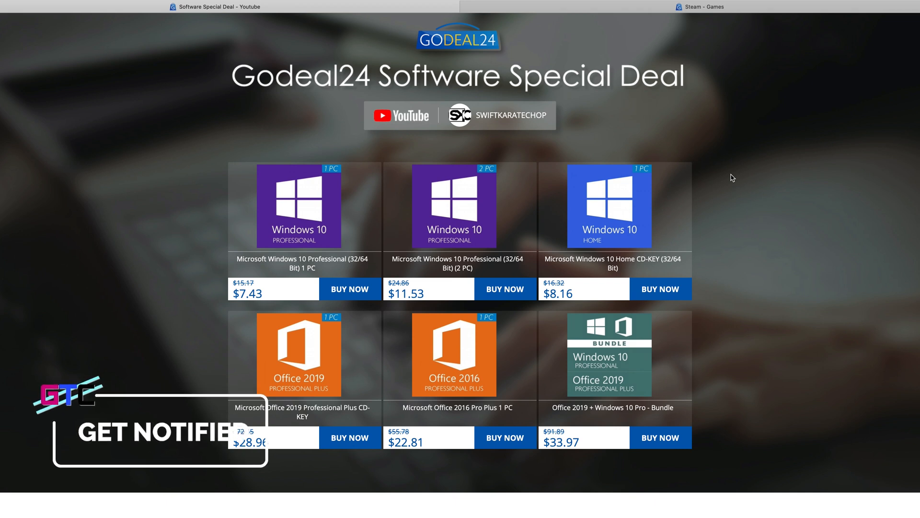